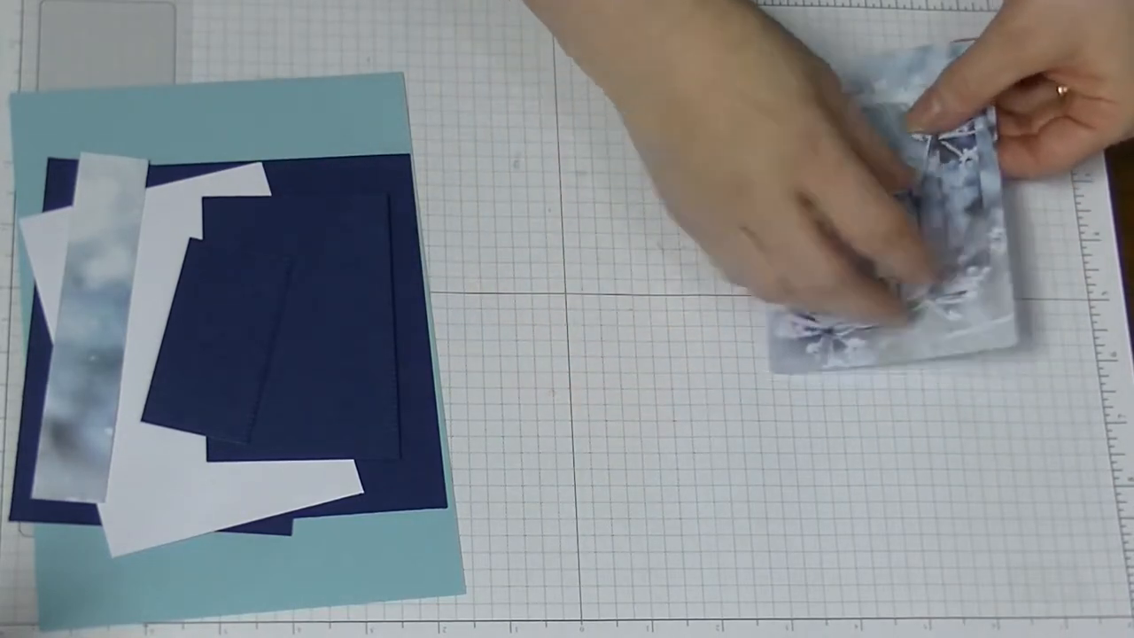
{"action": "left_click_drag", "start_coordinate": [904, 221], "coordinate": [266, 311]}
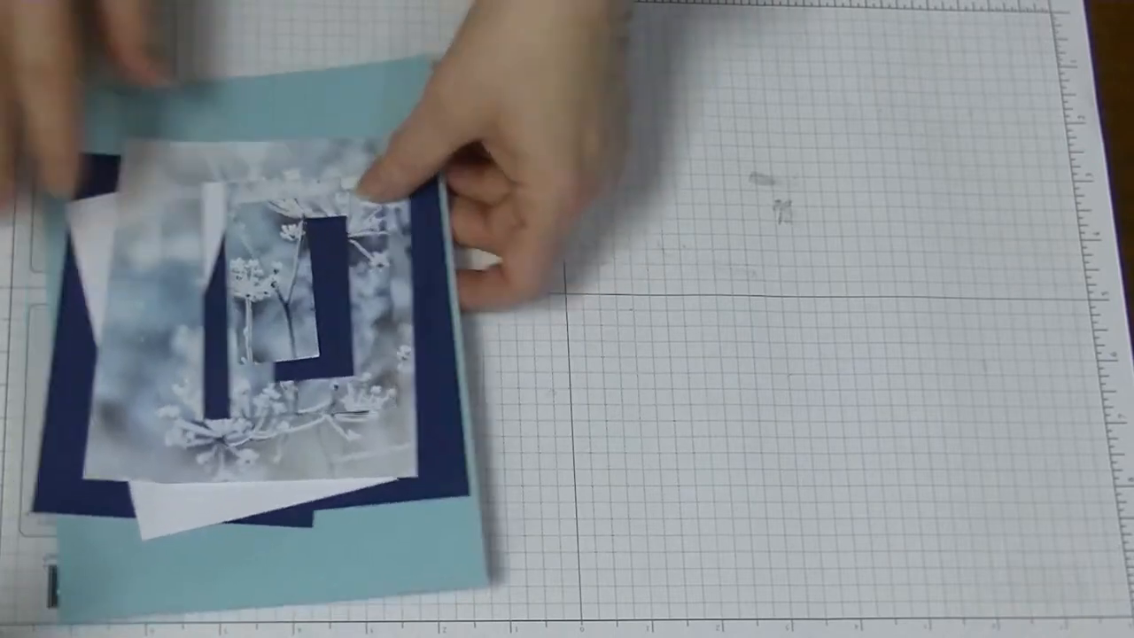